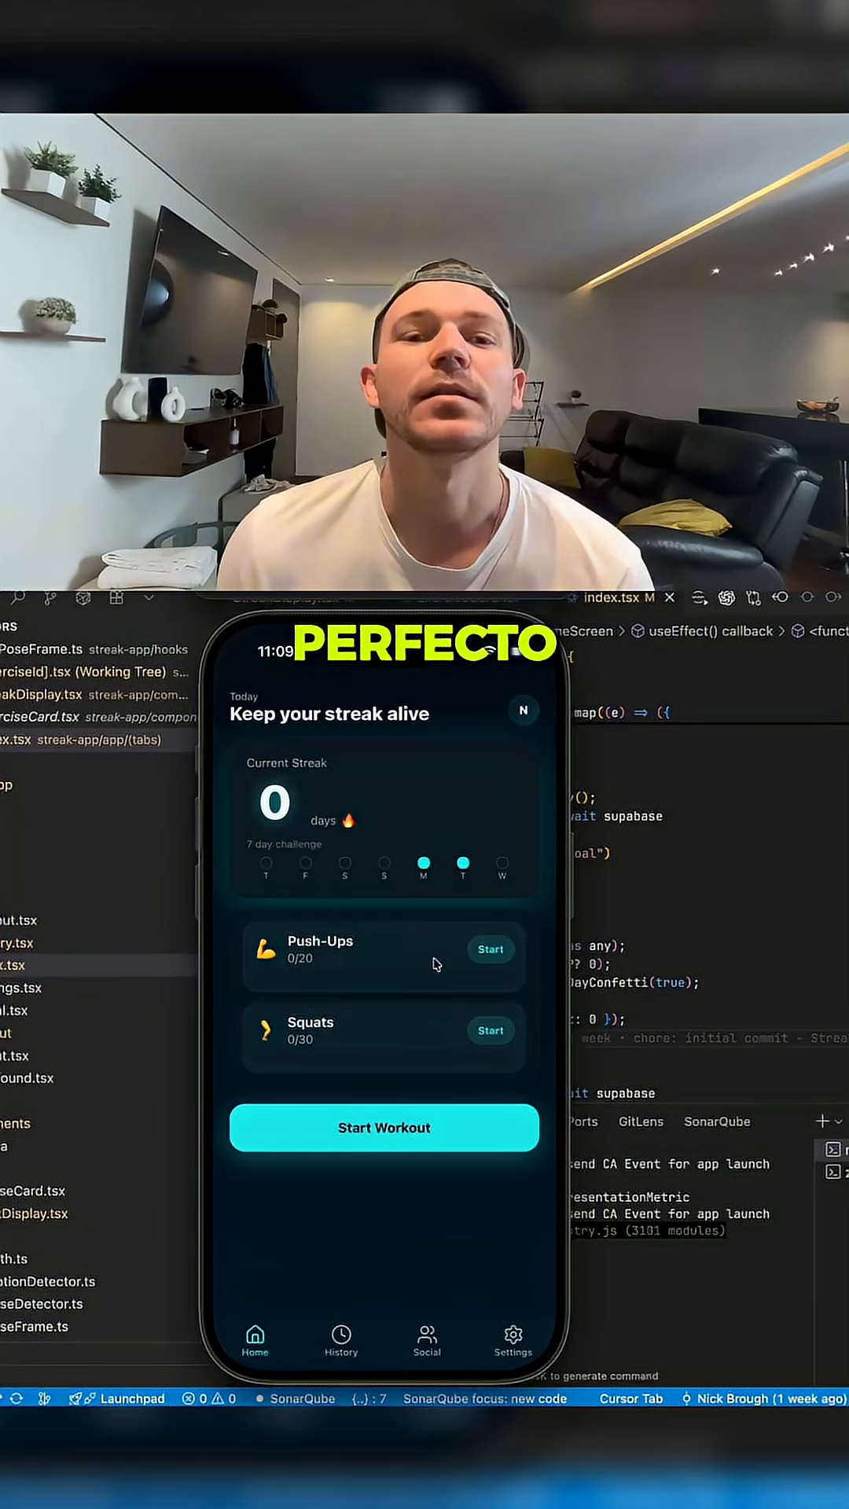
- Show the History screen with the 2/7 weekly streak and the incomplete 2025-10-29 workout
left_click(341, 1341)
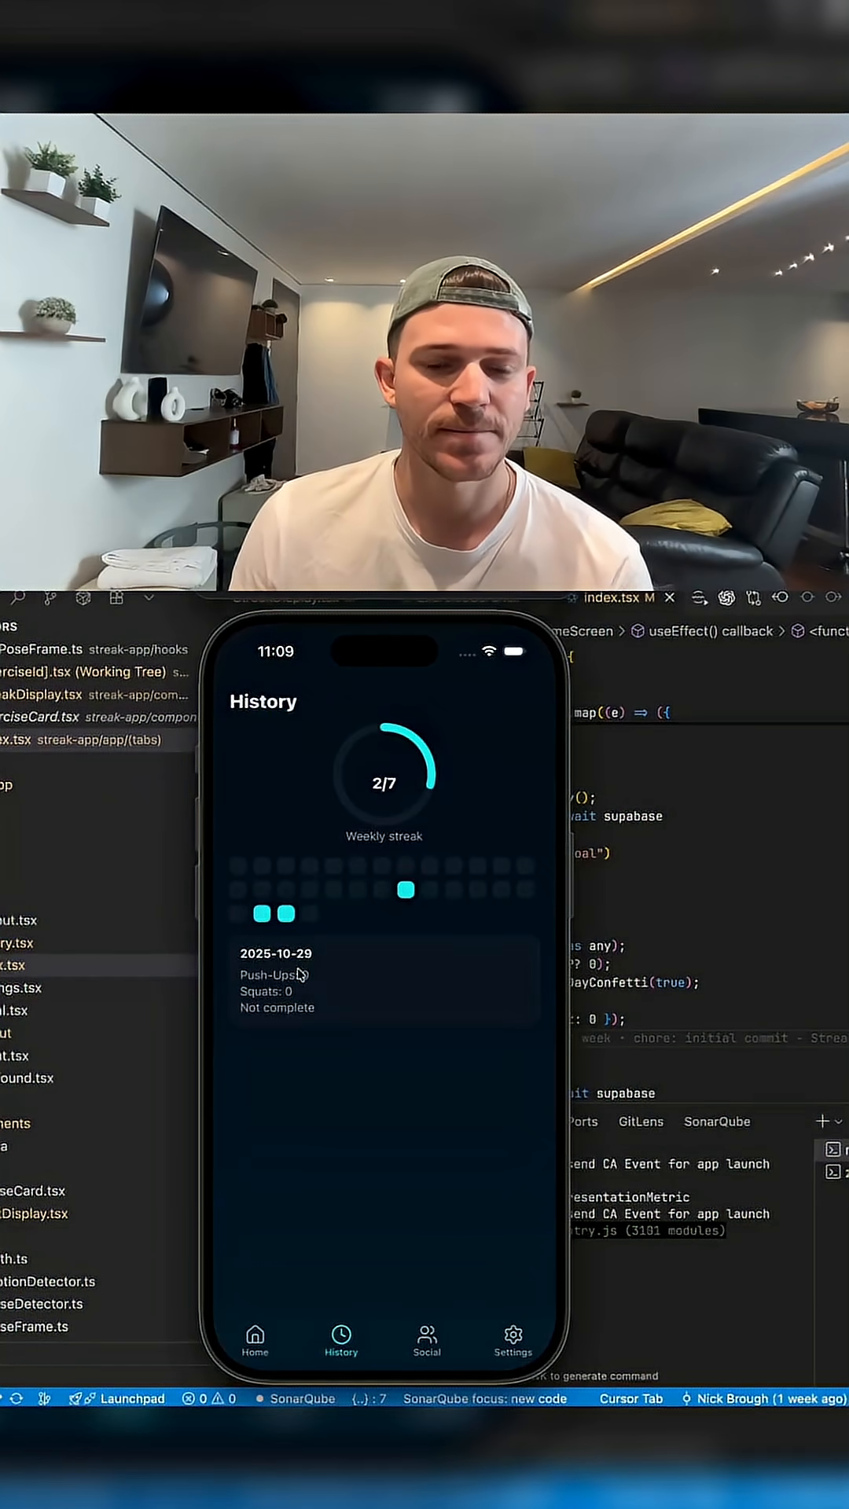